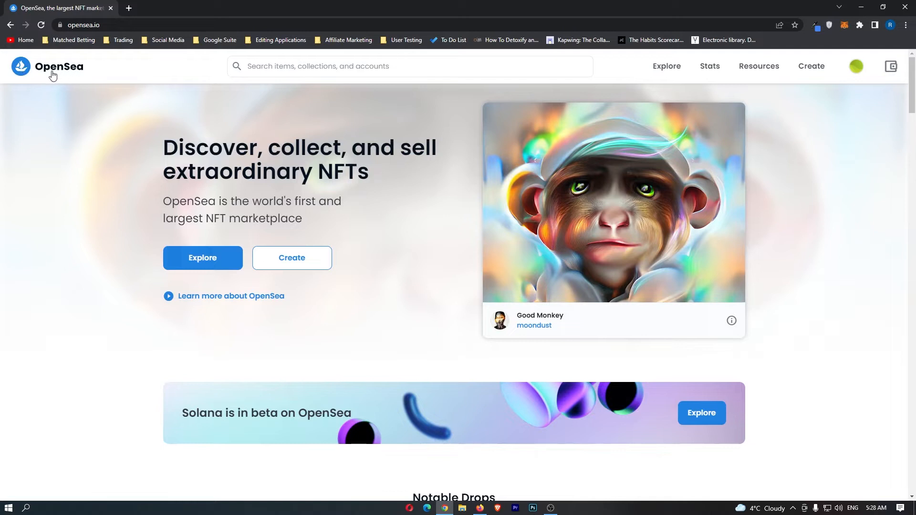
mouse_move(51, 69)
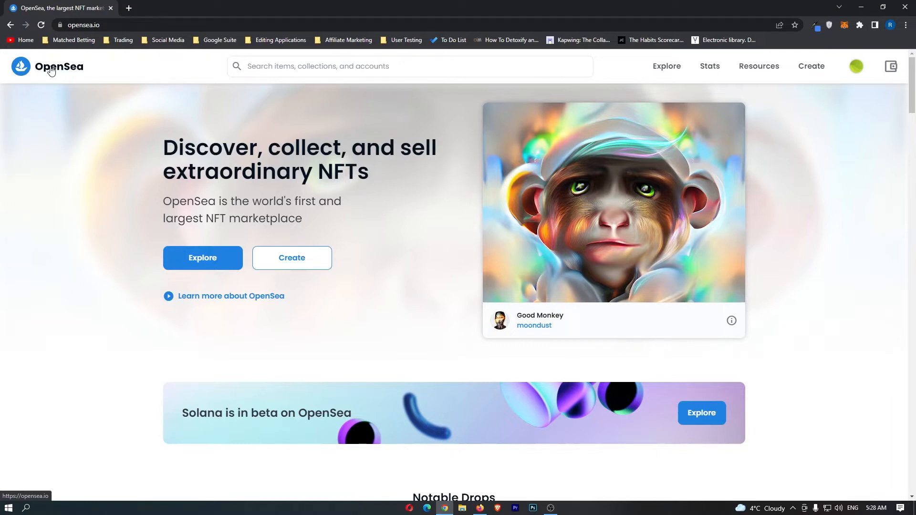
mouse_move(344, 107)
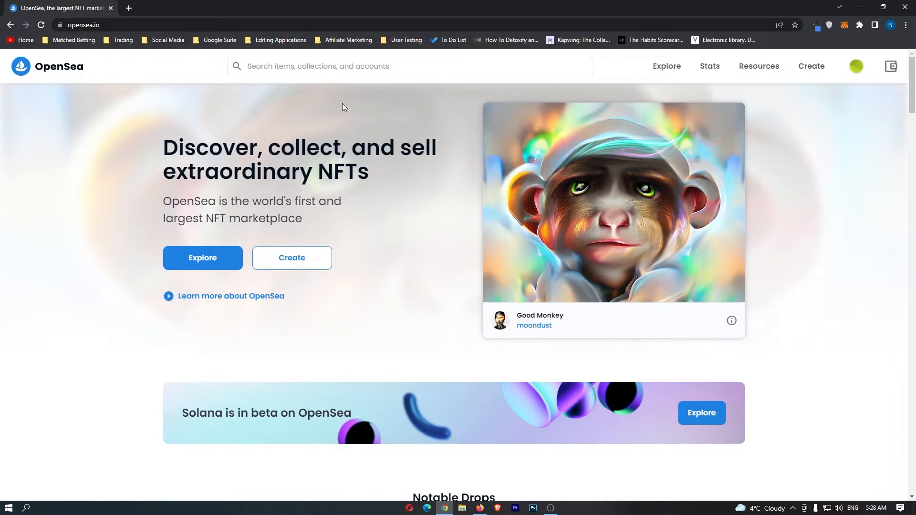
- Scroll to the Top collections ranking, confirm 100 USD is about 0.0329 ETH, and return to OpenSea
scroll("down", 3)
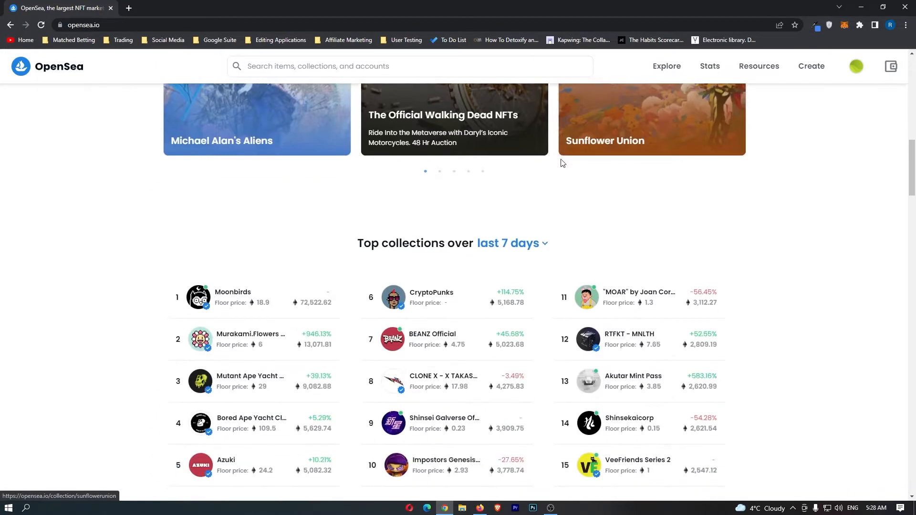
scroll("down", 3)
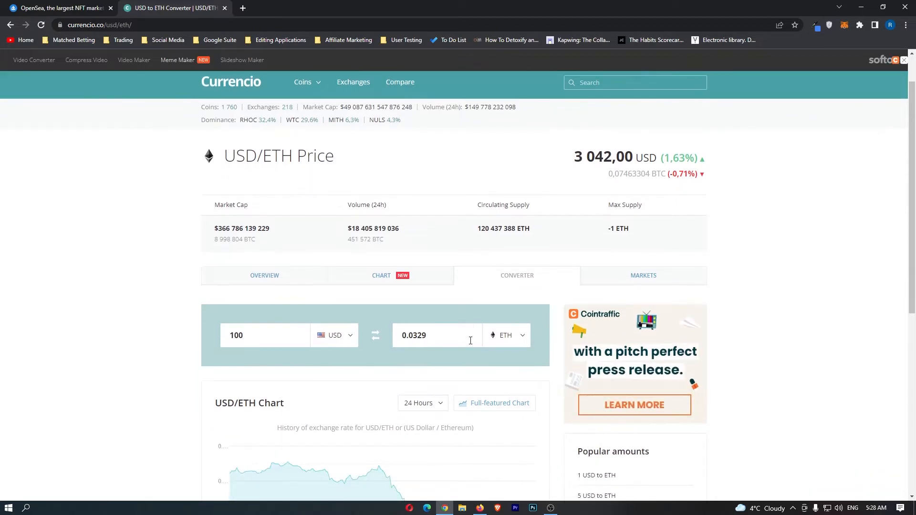
left_click(58, 7)
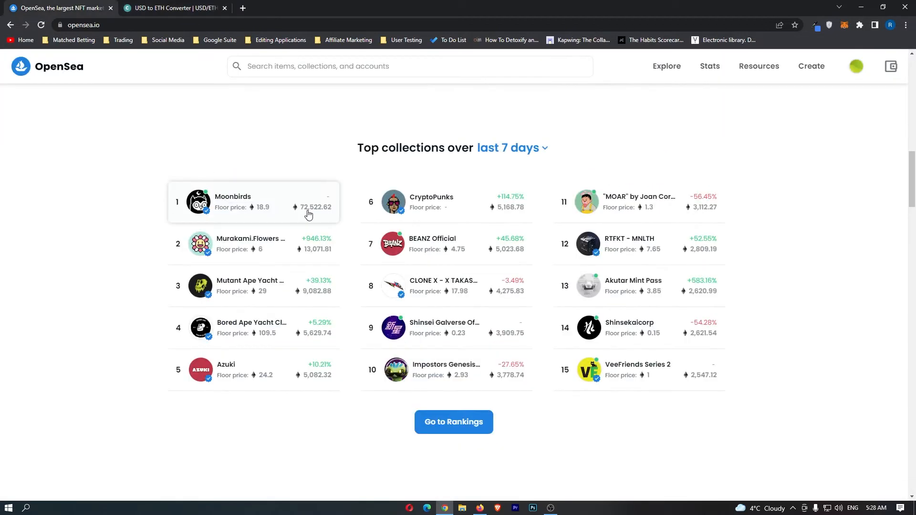
mouse_move(197, 315)
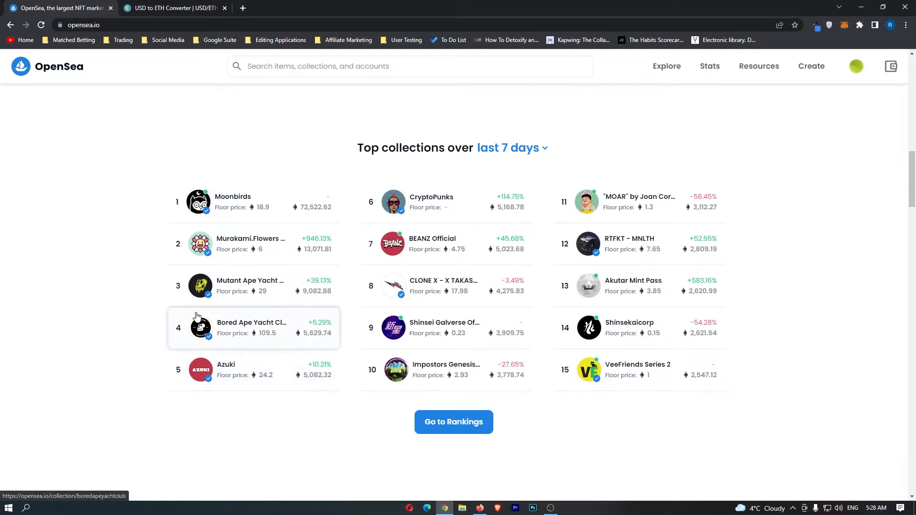
- Open the full Top NFTs rankings, scan floor prices, and recheck the $100 budget in ETH
left_click(453, 422)
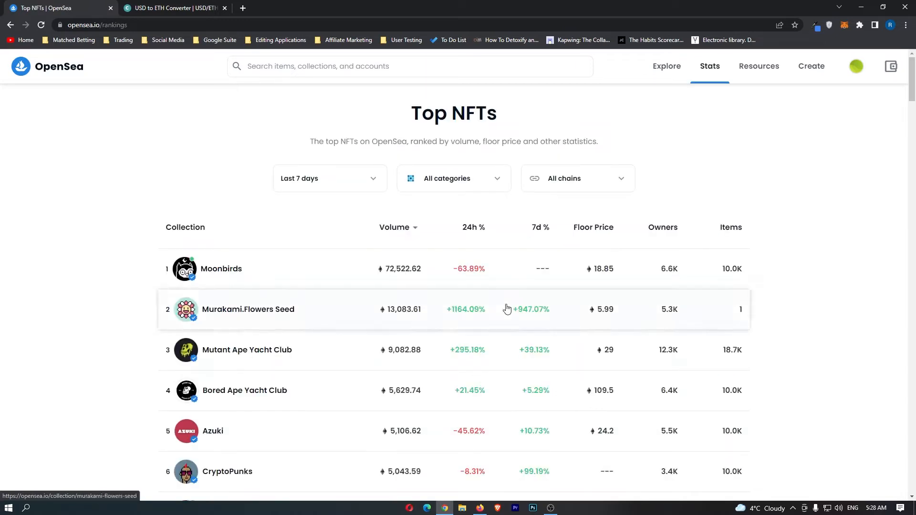
scroll("down", 3)
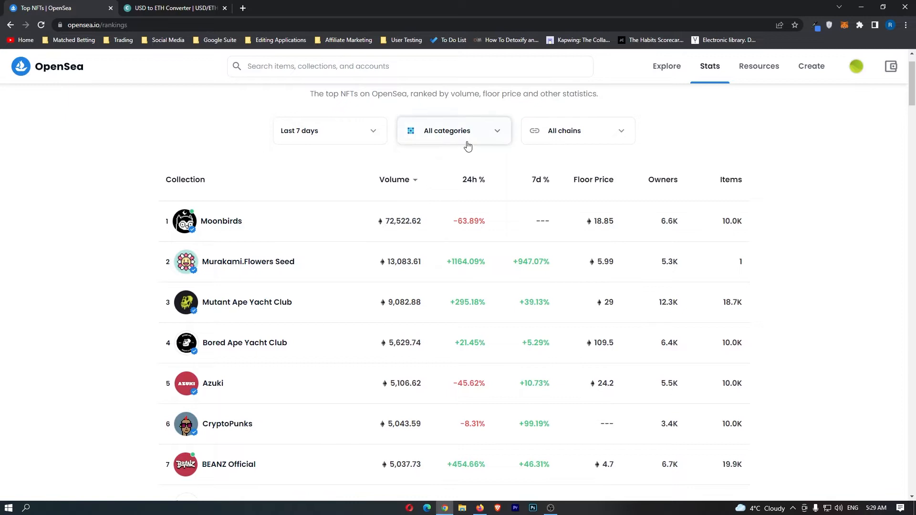
left_click(329, 130)
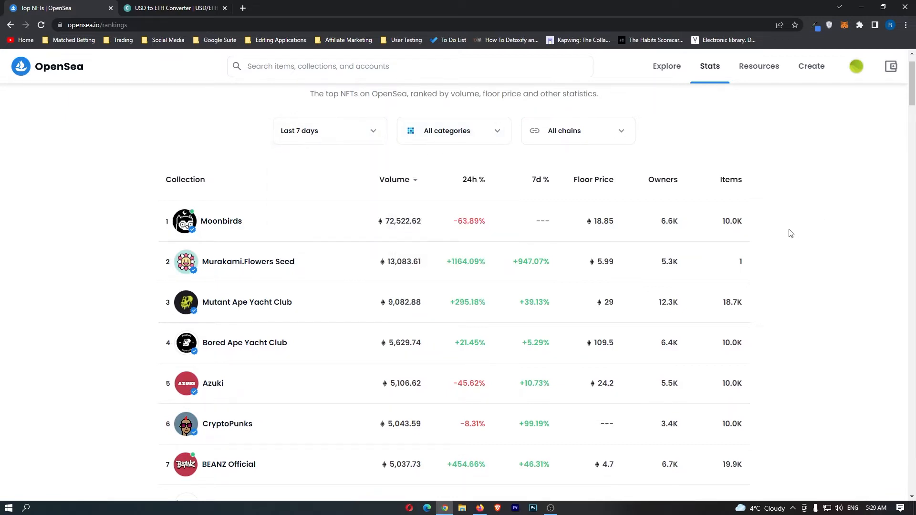
scroll("down", 3)
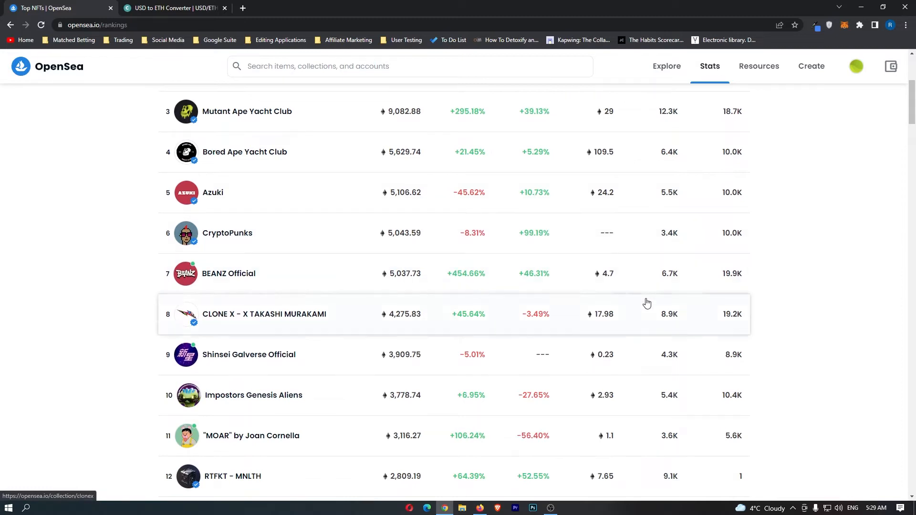
left_click(174, 8)
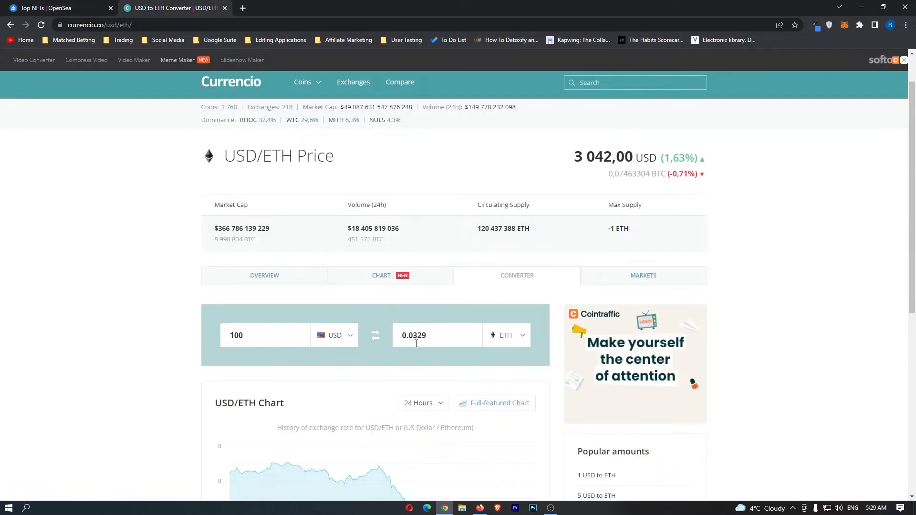
left_click(58, 8)
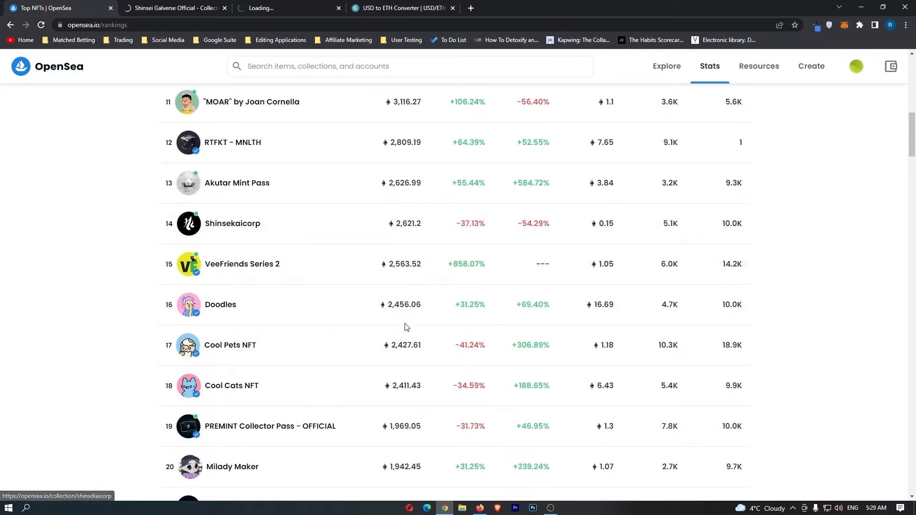
- Scroll further down the 7-day rankings to find low-floor collections such as Aki Story at 0.032 ETH
scroll("down", 3)
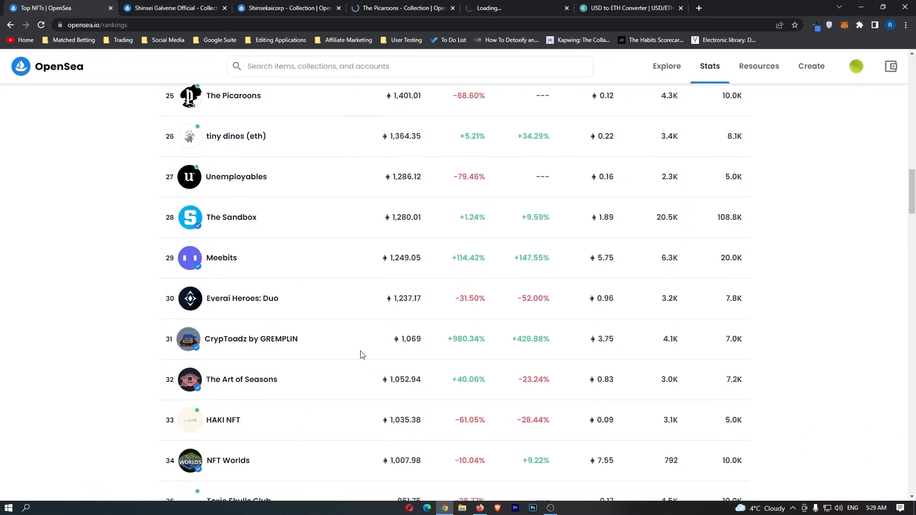
scroll("down", 3)
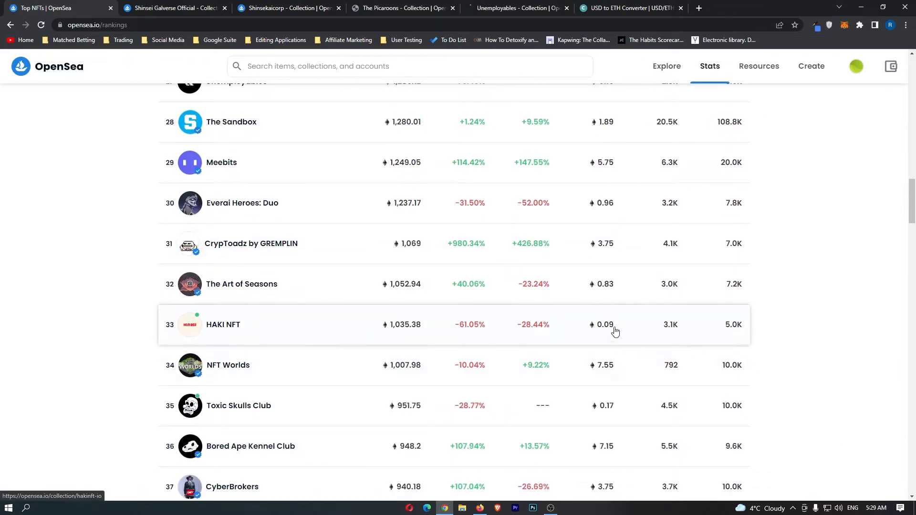
mouse_move(616, 336)
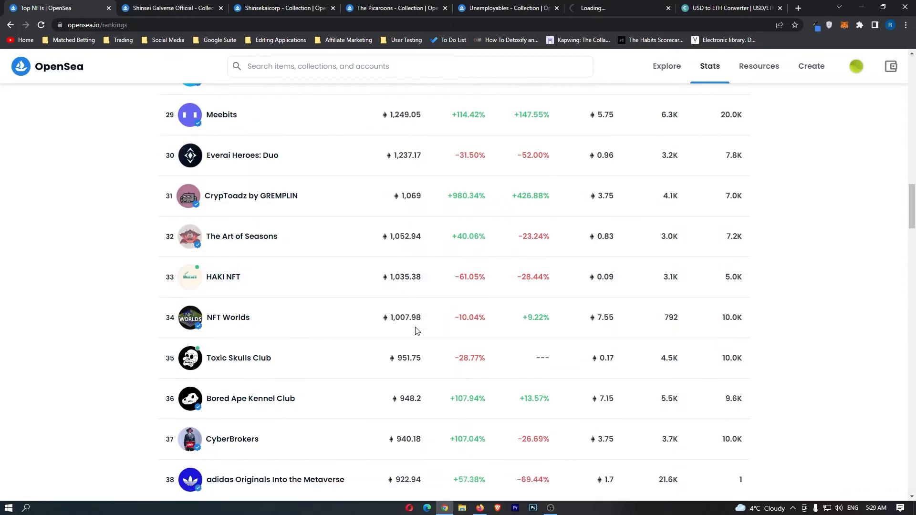
scroll("down", 3)
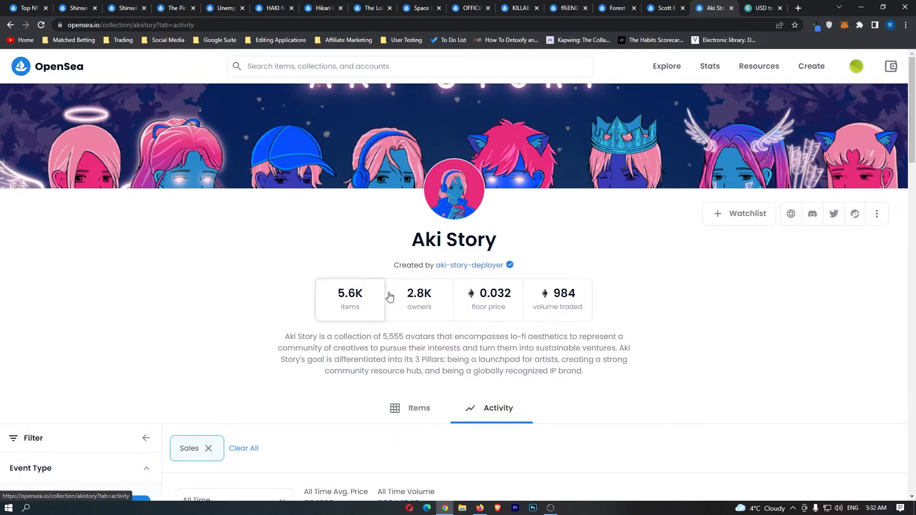
mouse_move(419, 304)
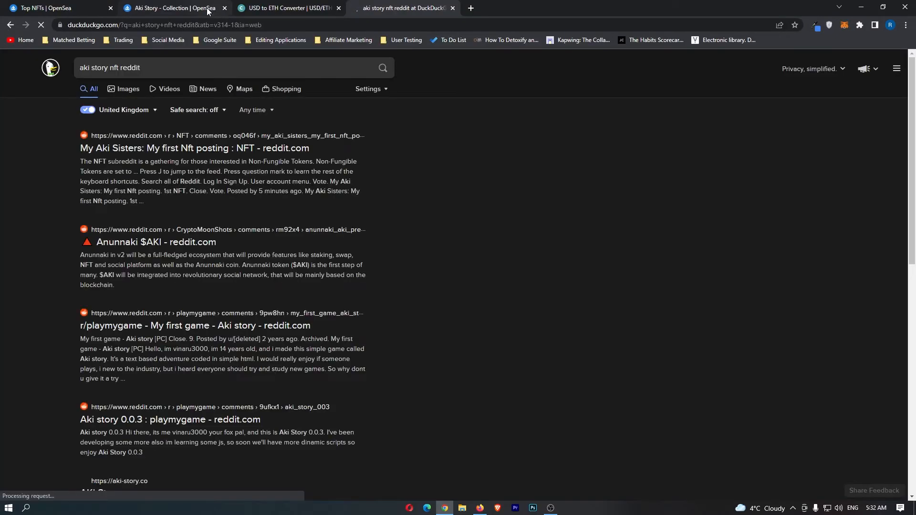
- Open aki-story.co and scroll through its roadmap, Akiverse, team and featured artists sections
left_click(119, 486)
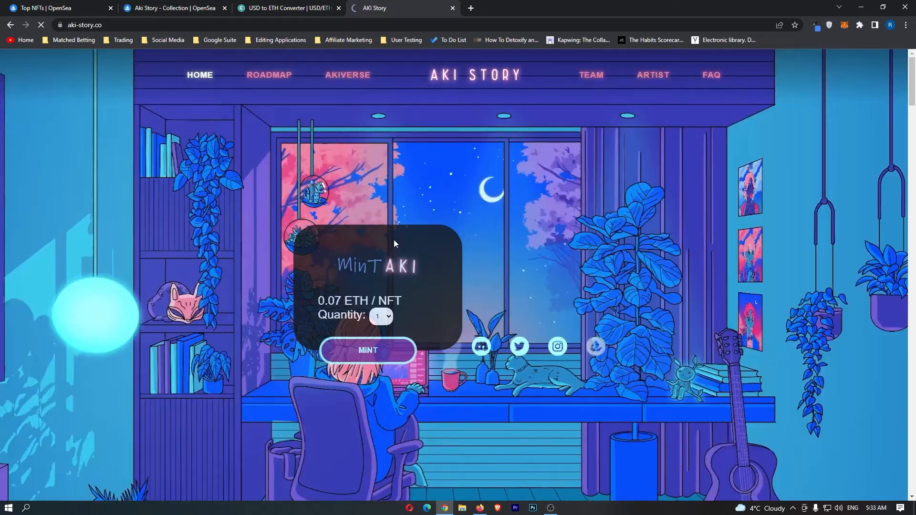
scroll("down", 3)
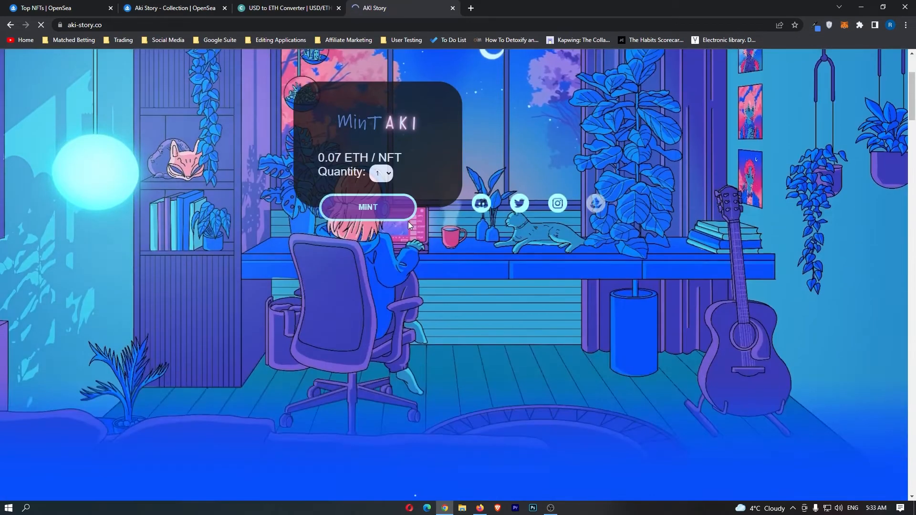
scroll("down", 3)
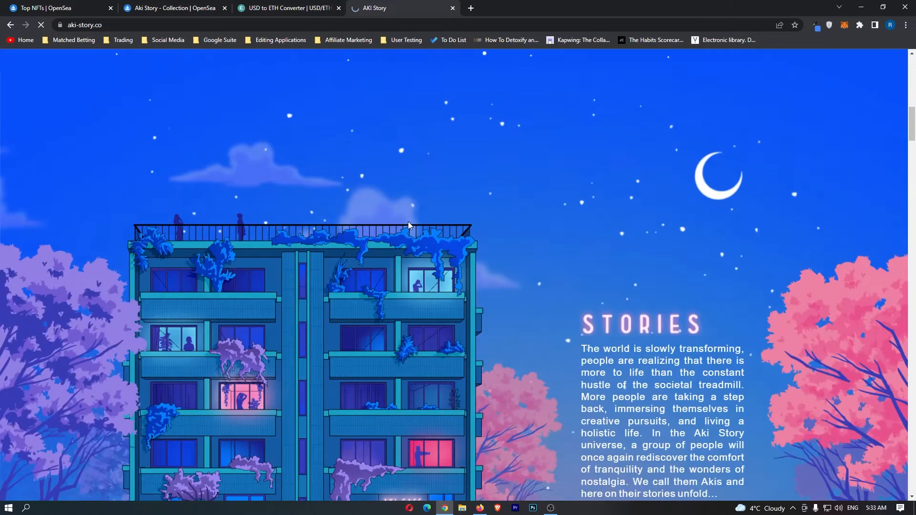
scroll("down", 3)
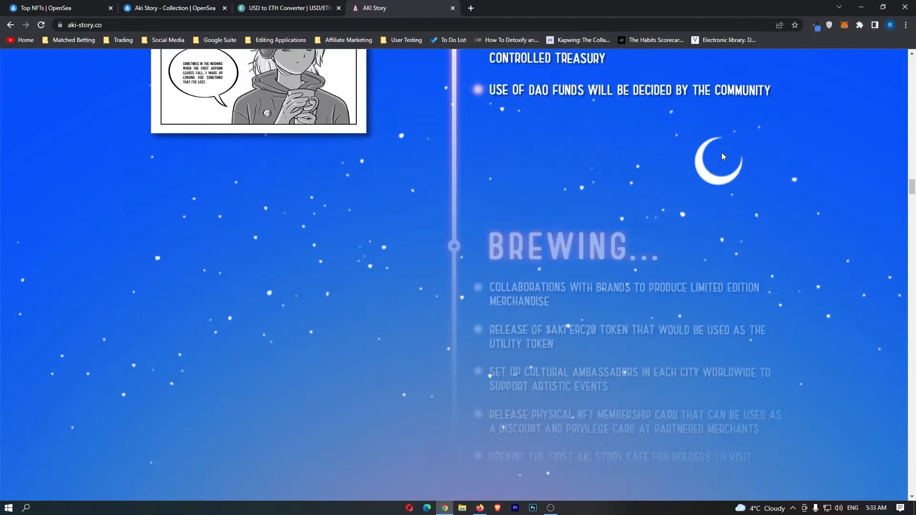
scroll("down", 3)
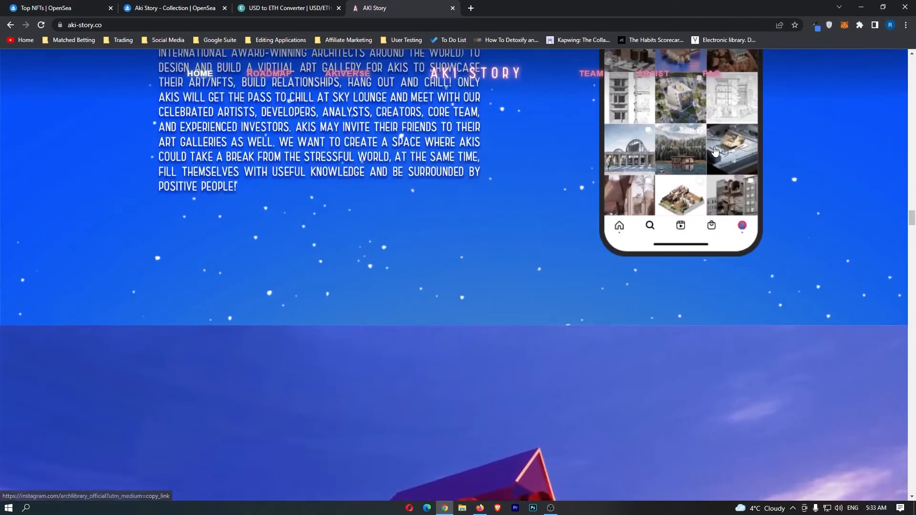
scroll("up", 3)
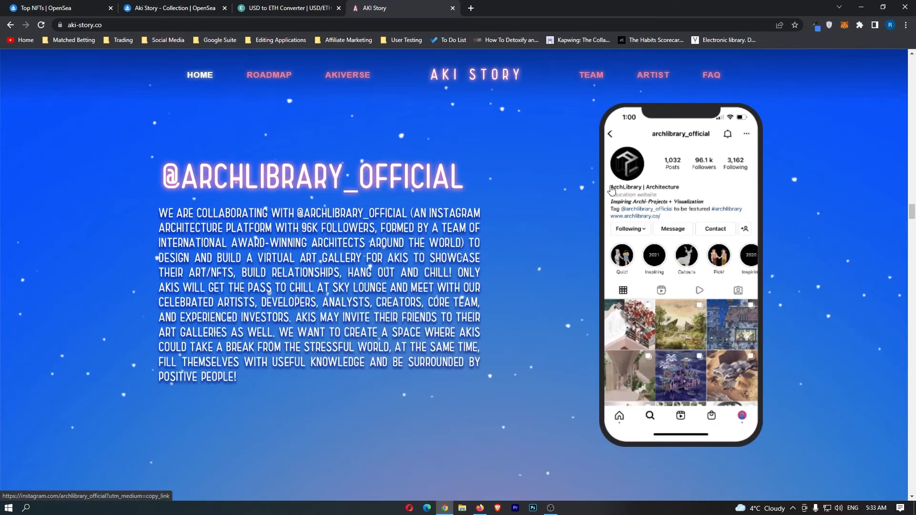
scroll("up", 3)
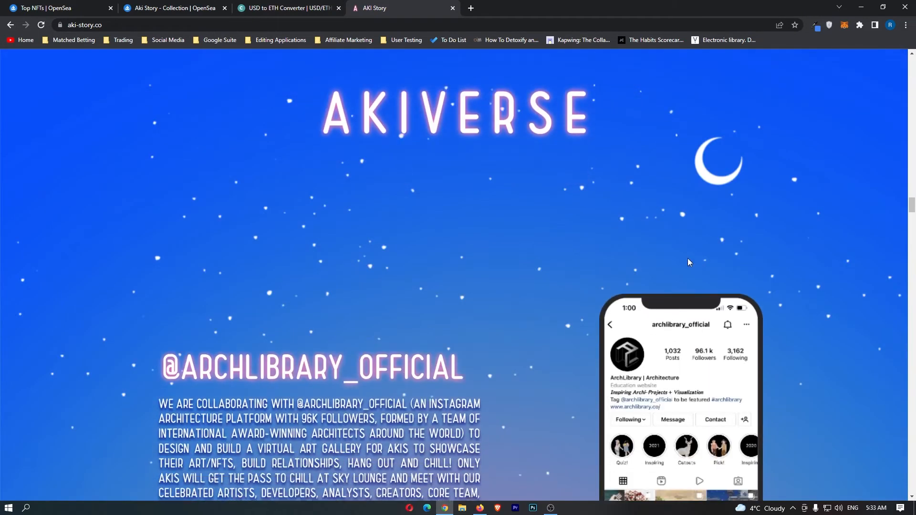
scroll("down", 3)
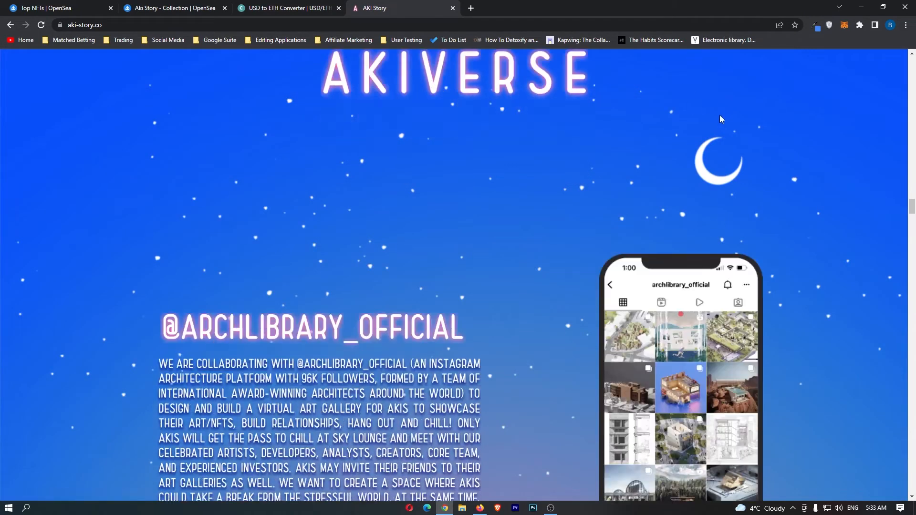
scroll("down", 3)
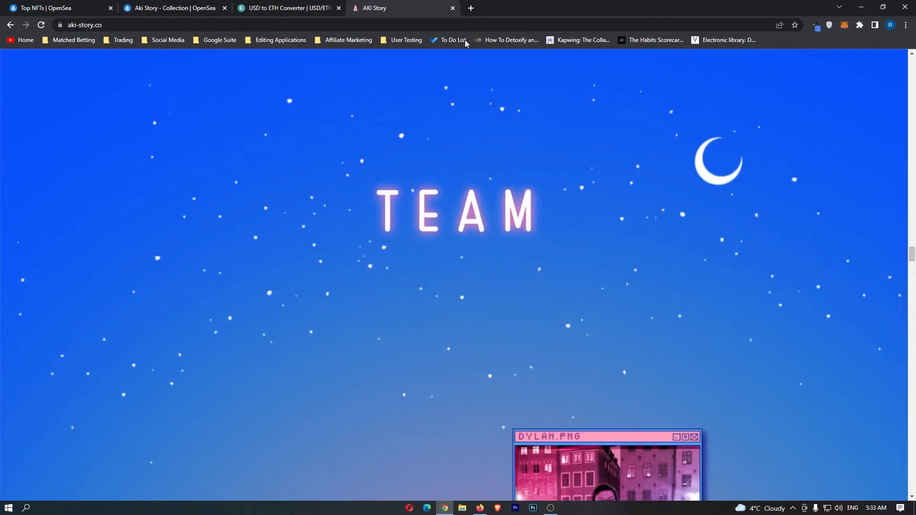
scroll("down", 3)
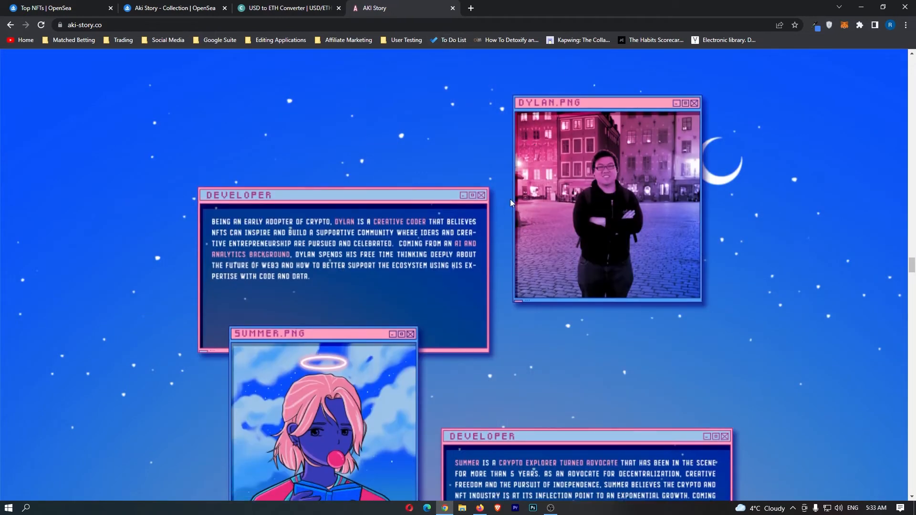
scroll("down", 3)
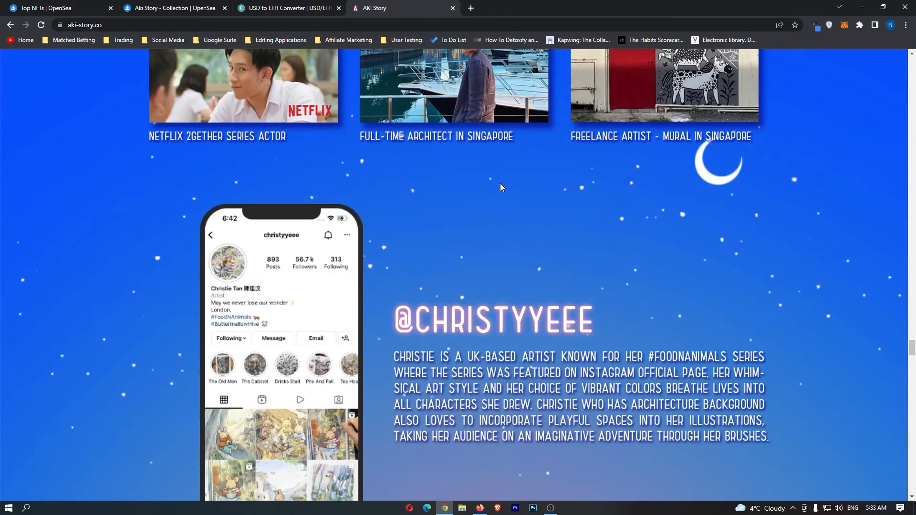
- Review the Aki Story collection's 0.032 ETH floor and activity stats against the $100 (~0.0329 ETH) conversion
left_click(173, 8)
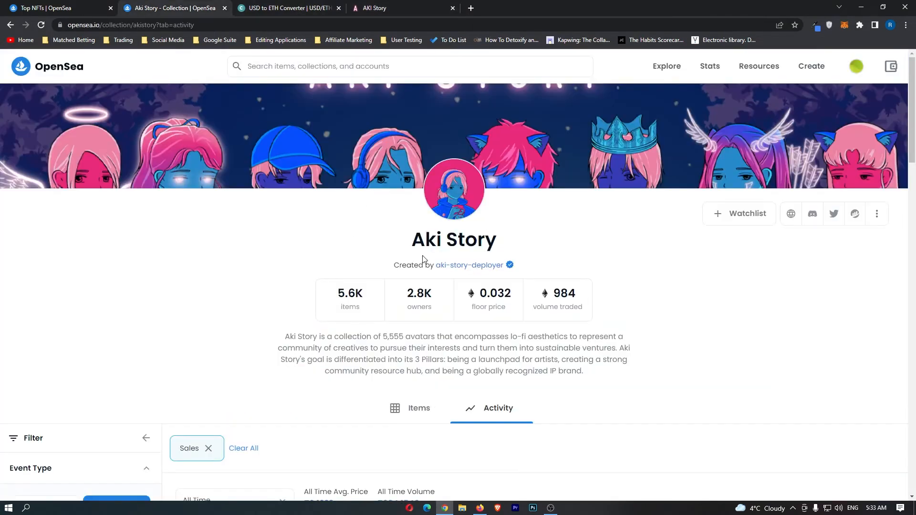
scroll("down", 3)
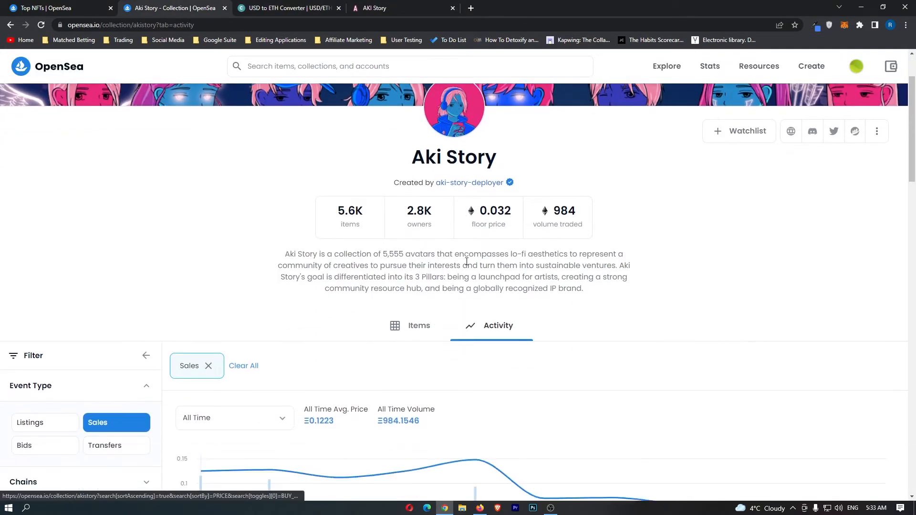
scroll("down", 3)
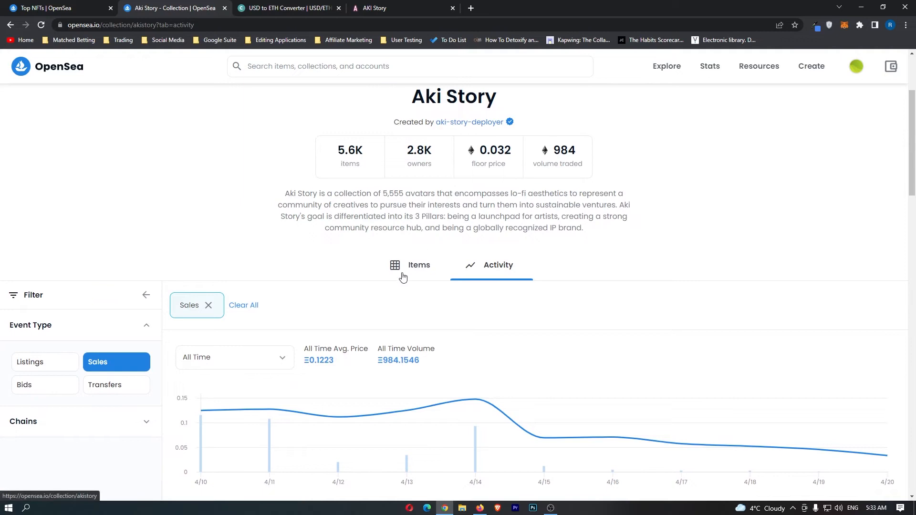
left_click(286, 7)
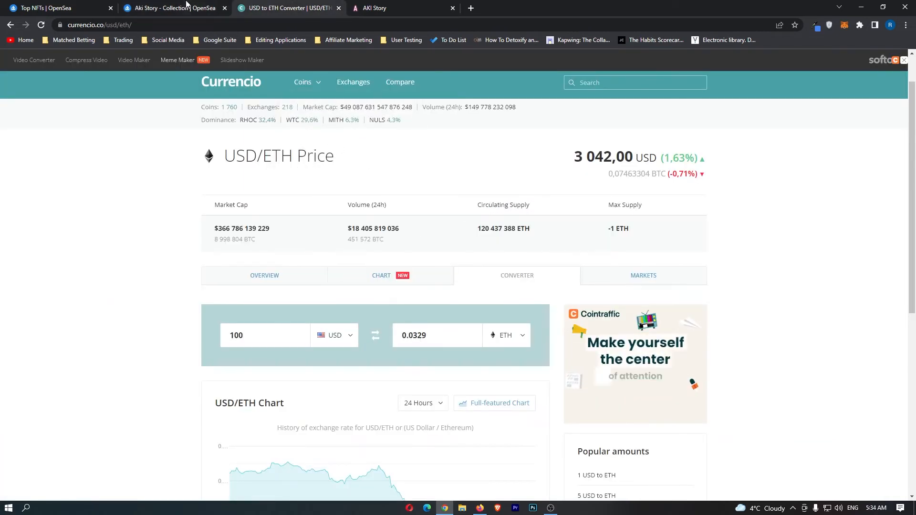
left_click(172, 8)
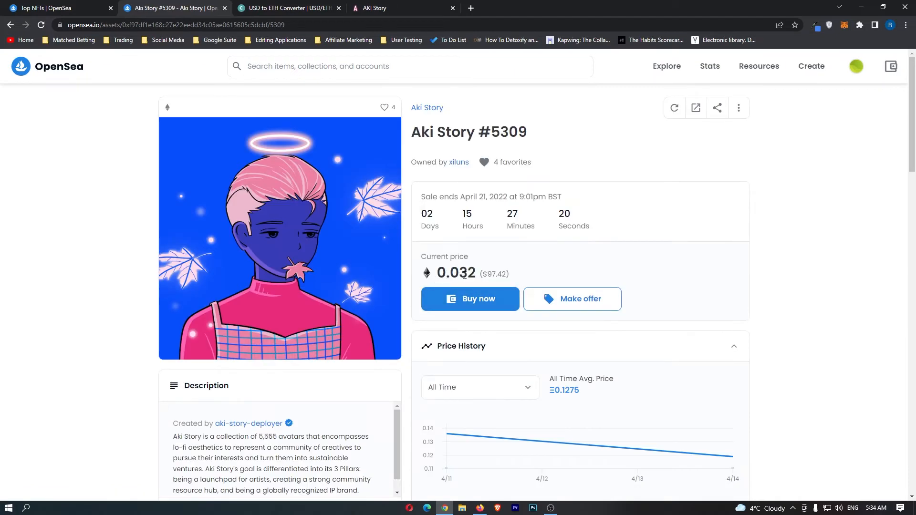
mouse_move(555, 268)
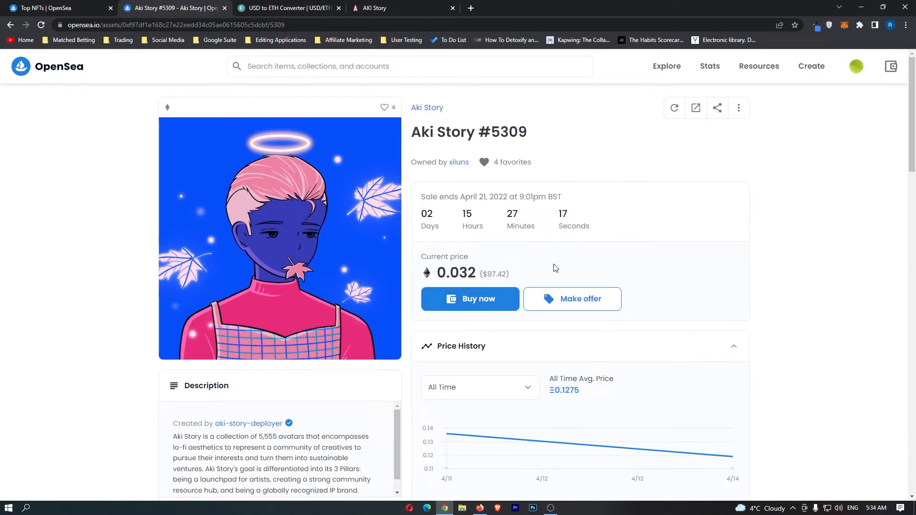
- Scroll through Aki Story #5309's Properties and Offers, then return to the price-sorted collection grid
scroll("down", 3)
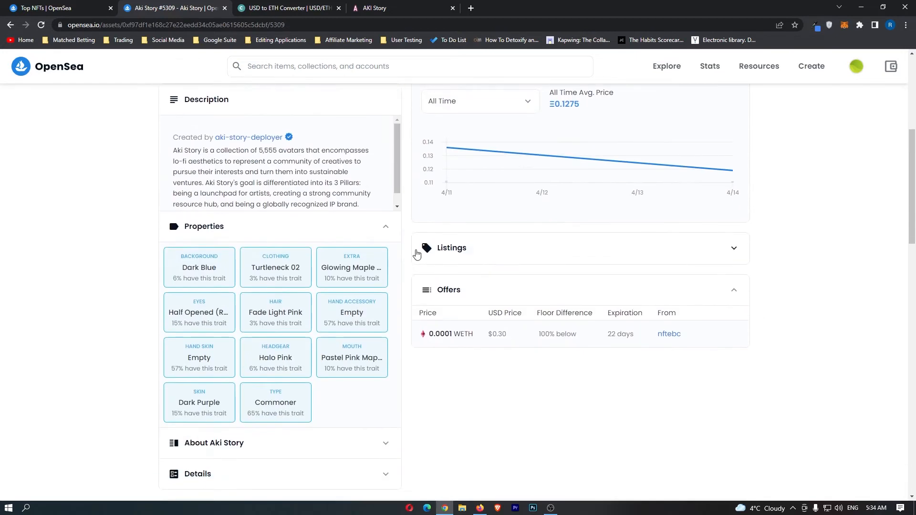
scroll("down", 3)
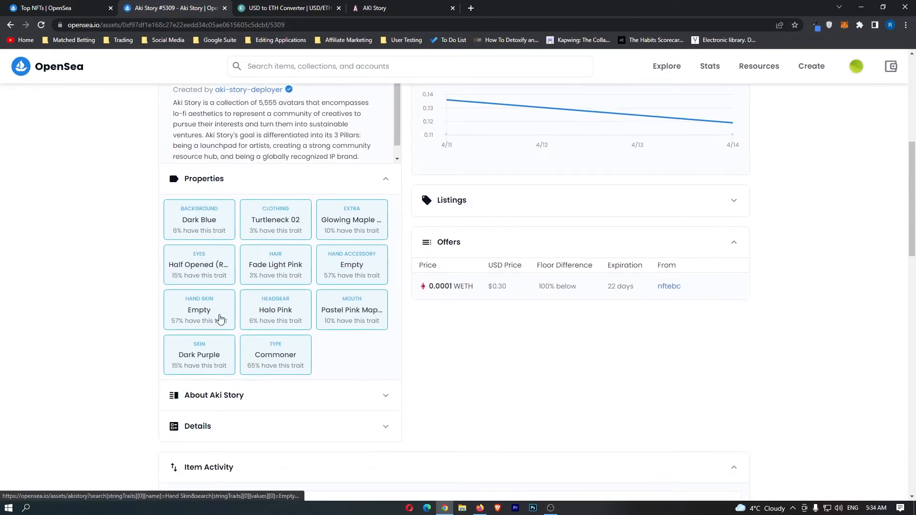
mouse_move(308, 368)
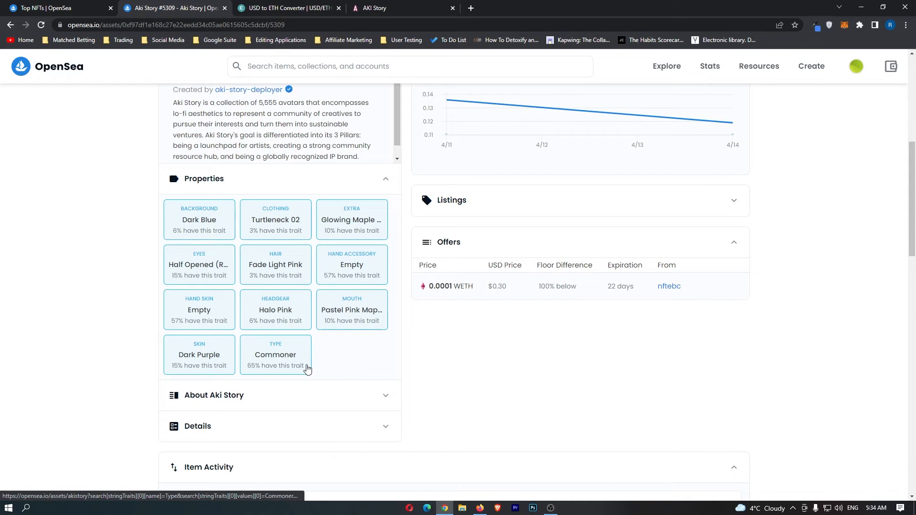
mouse_move(312, 355)
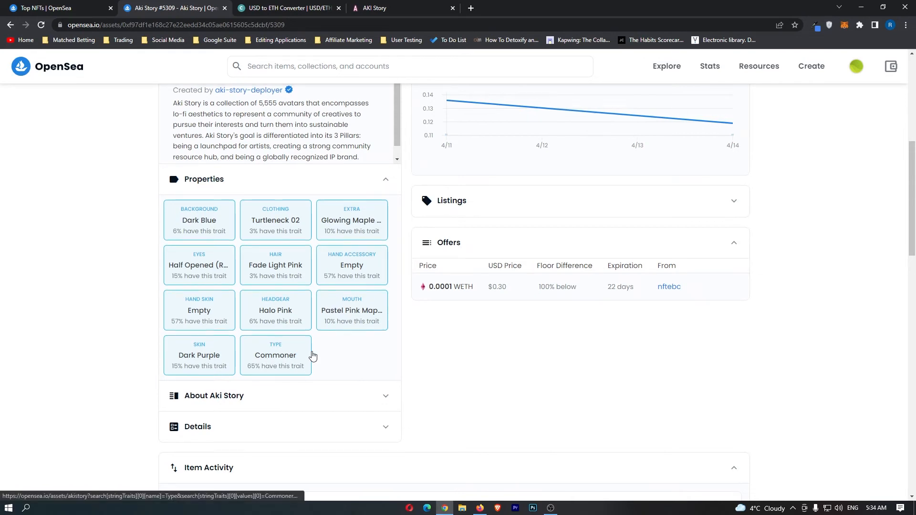
left_click(9, 24)
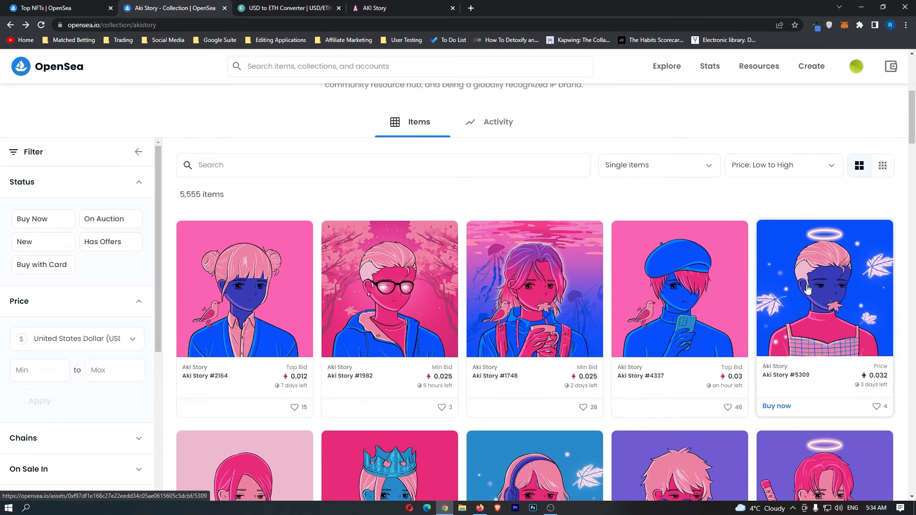
- Open the Aki Story #1748 card's link in a new tab from the collection listing
right_click(534, 286)
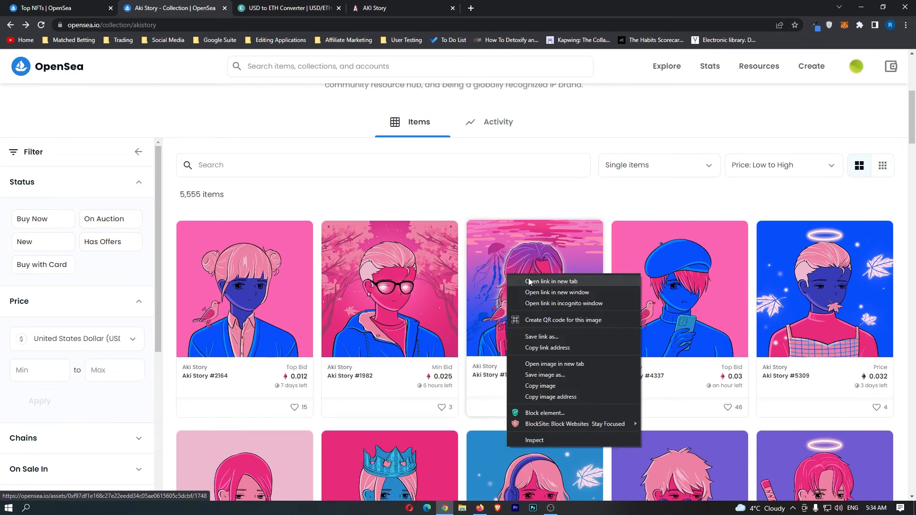
left_click(550, 280)
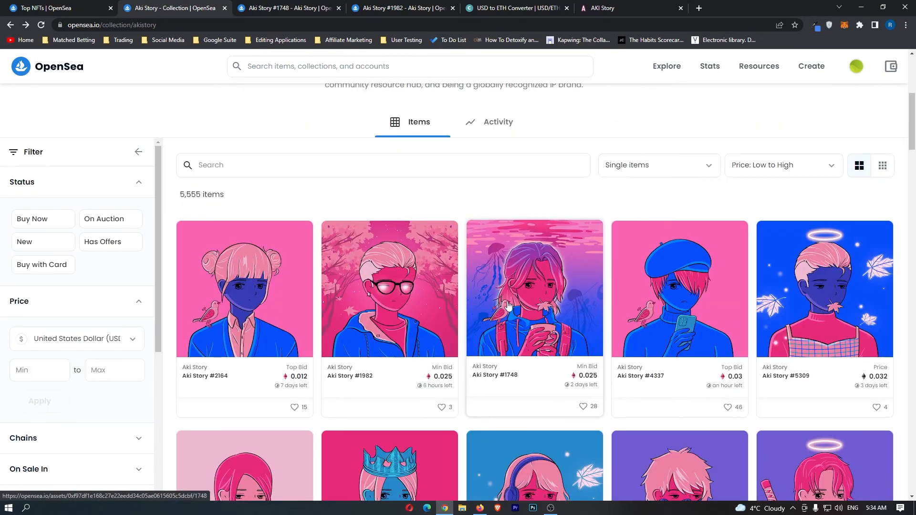
mouse_move(501, 314)
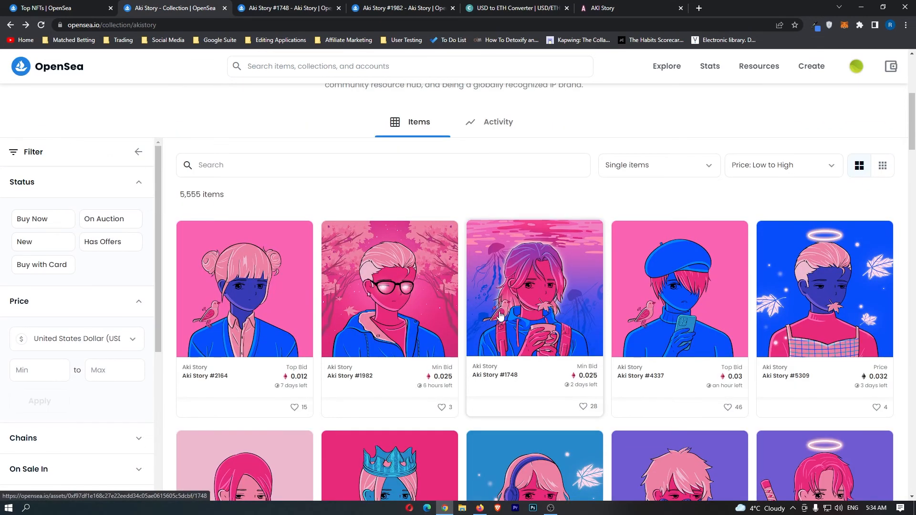
- View the Aki Story #1748 item page showing its 0.025 ETH minimum bid and Place bid button
left_click(532, 289)
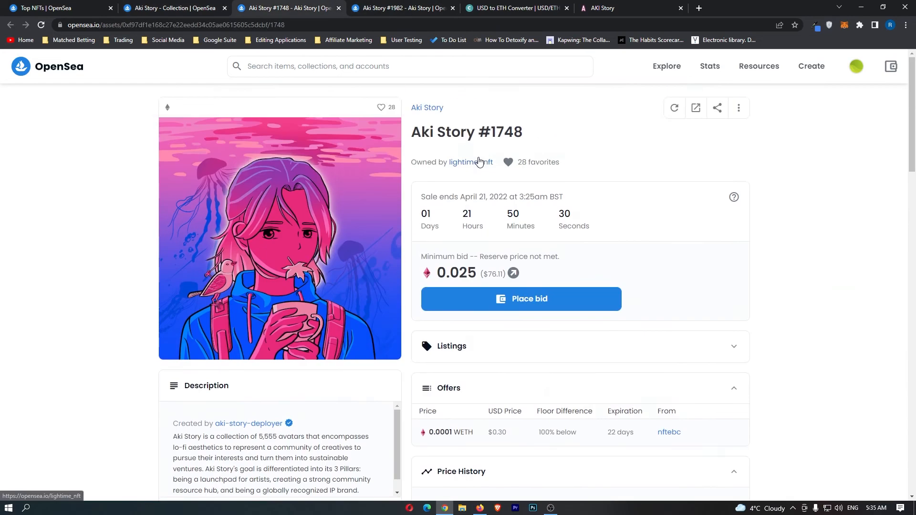
mouse_move(361, 241)
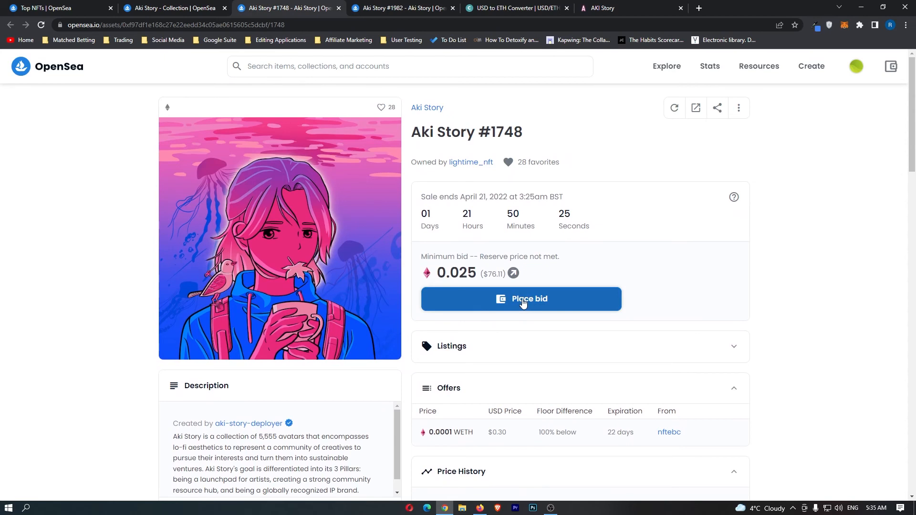
mouse_move(537, 361)
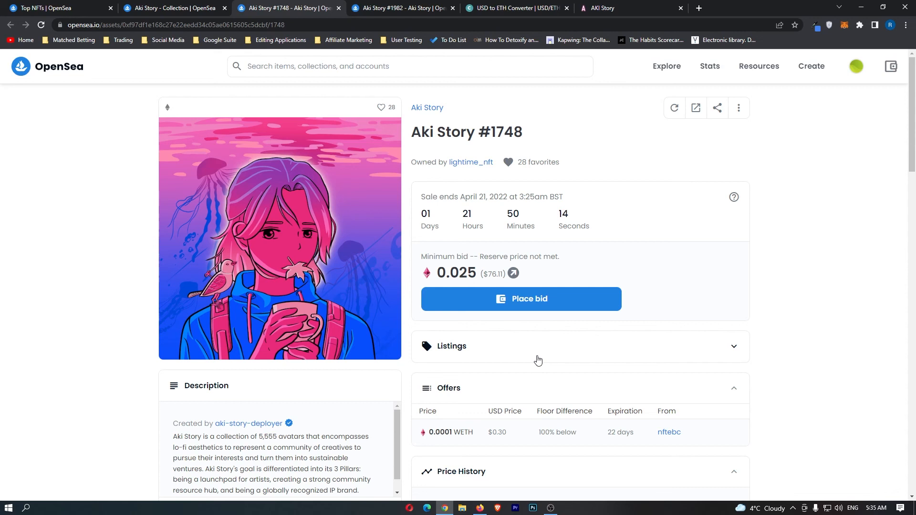
mouse_move(519, 365)
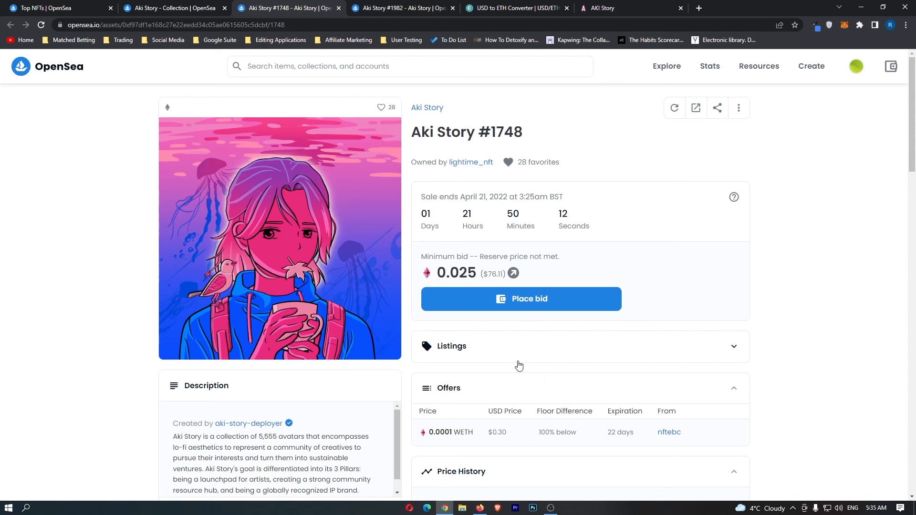